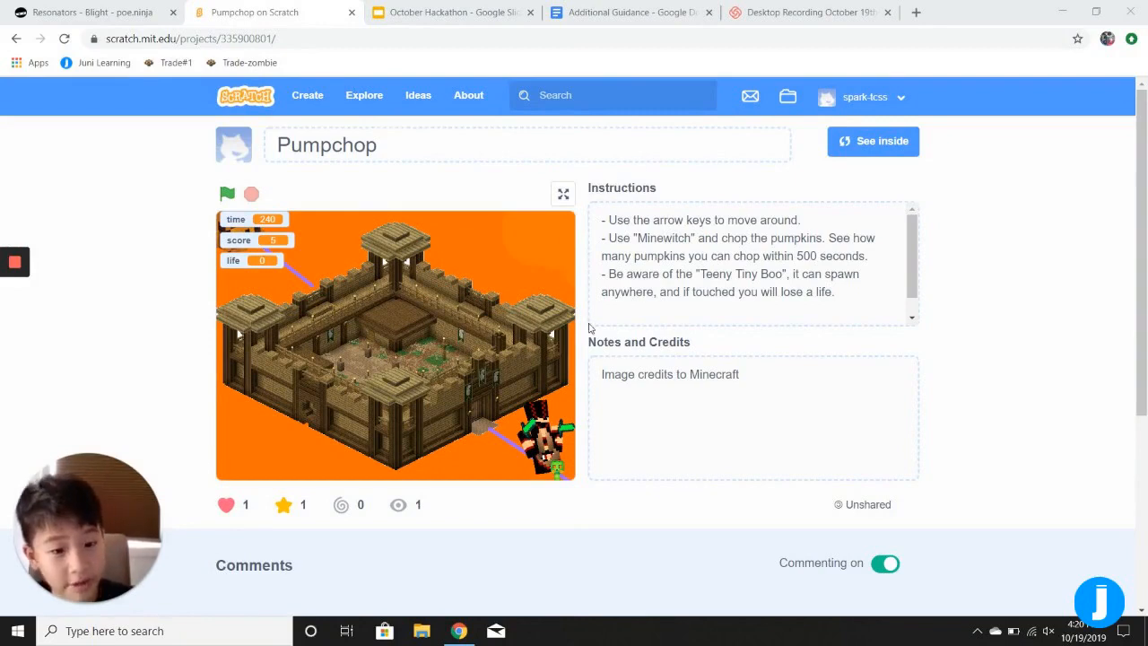
mouse_move(603, 202)
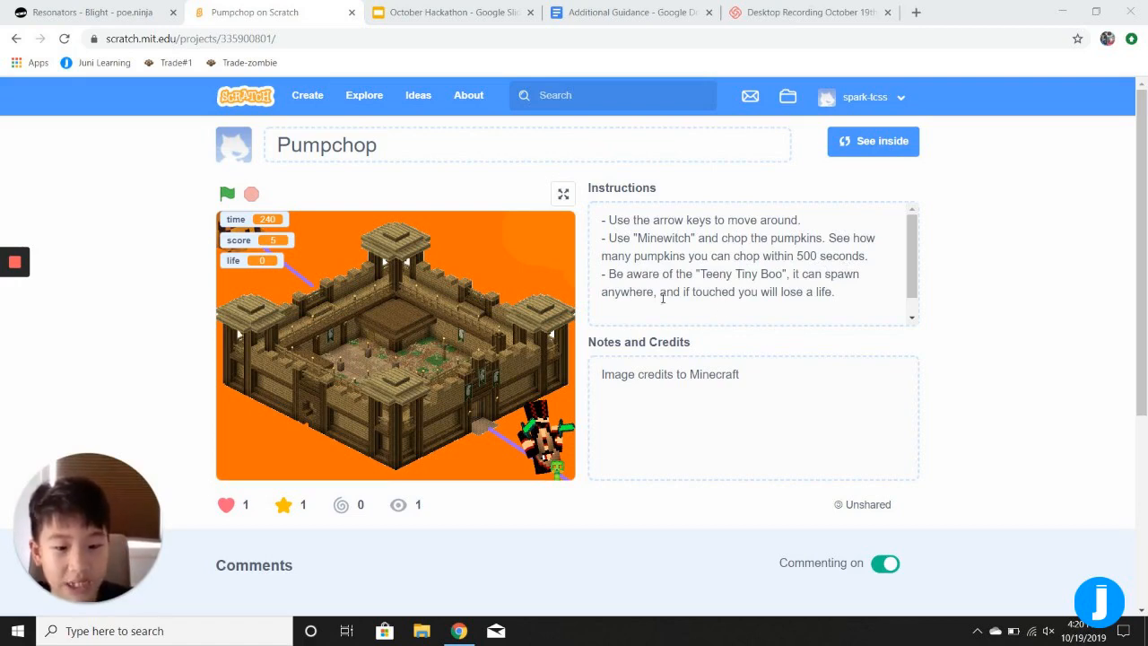
mouse_move(629, 285)
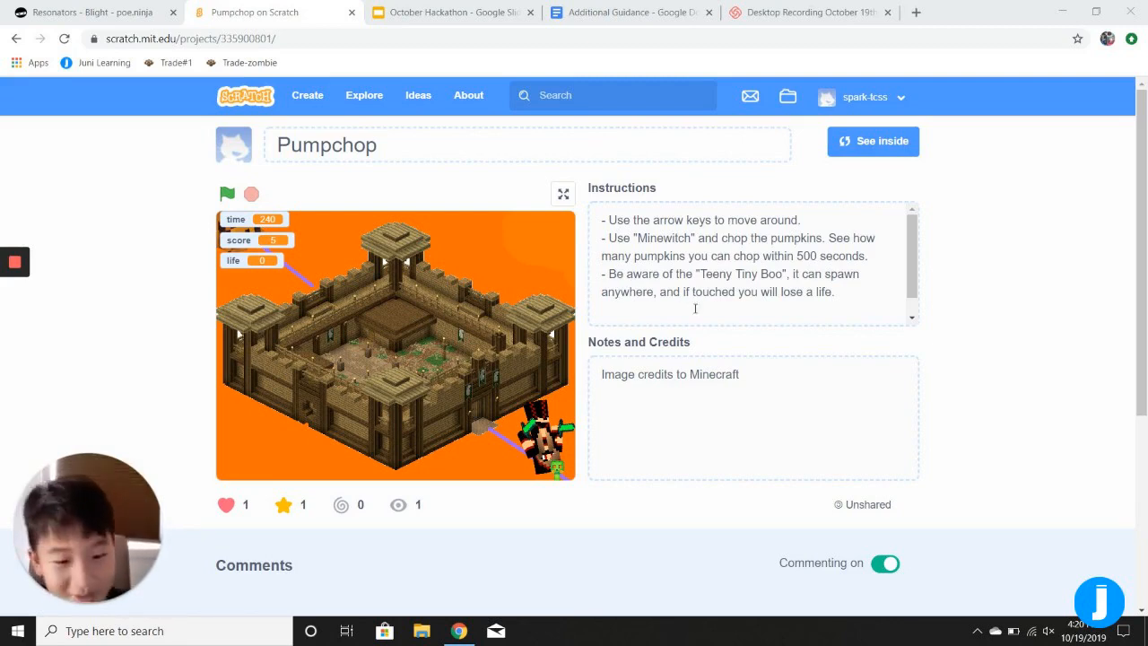
mouse_move(700, 332)
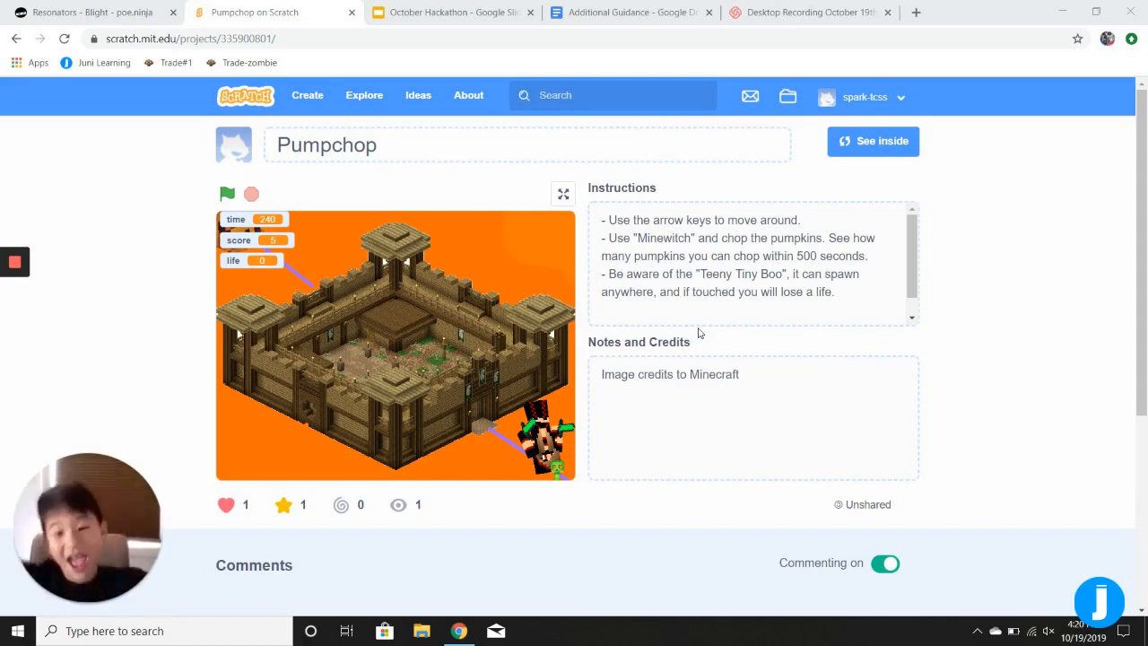
mouse_move(594, 320)
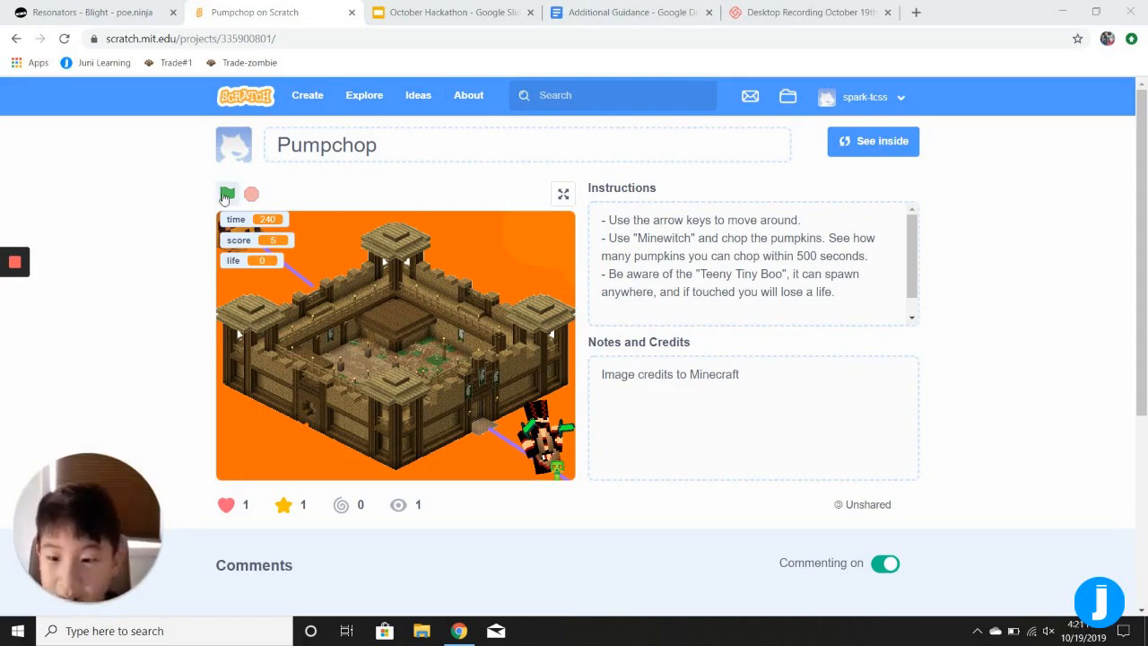
Start Pumpchop with the green flag and play the round until the timer hits zero
left_click(226, 194)
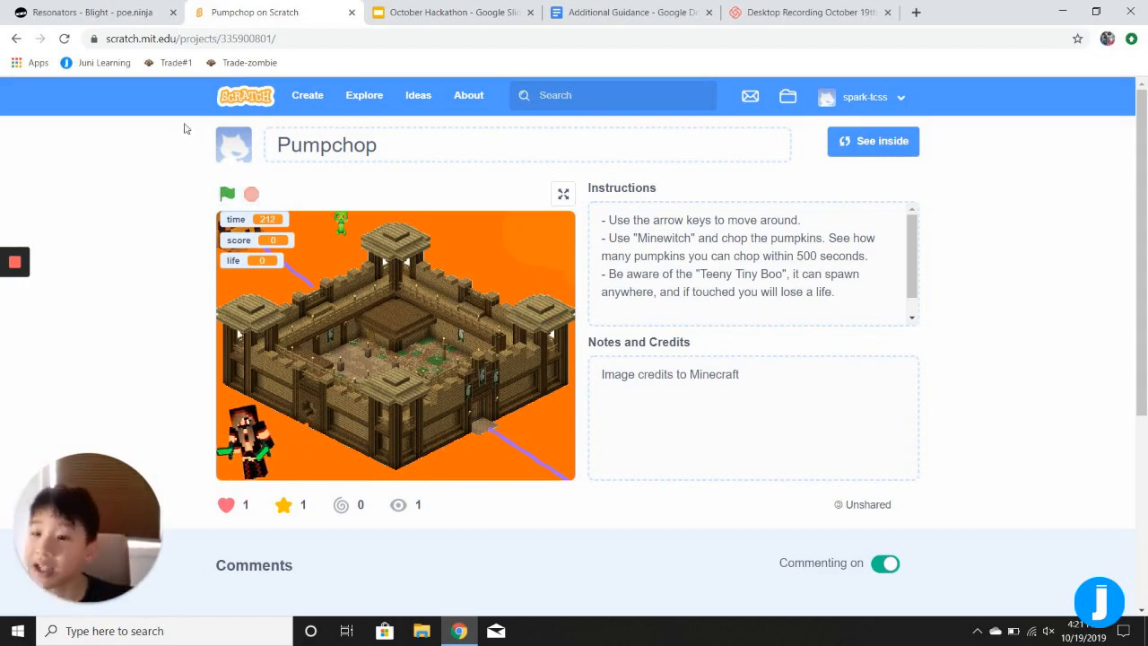
left_click(227, 194)
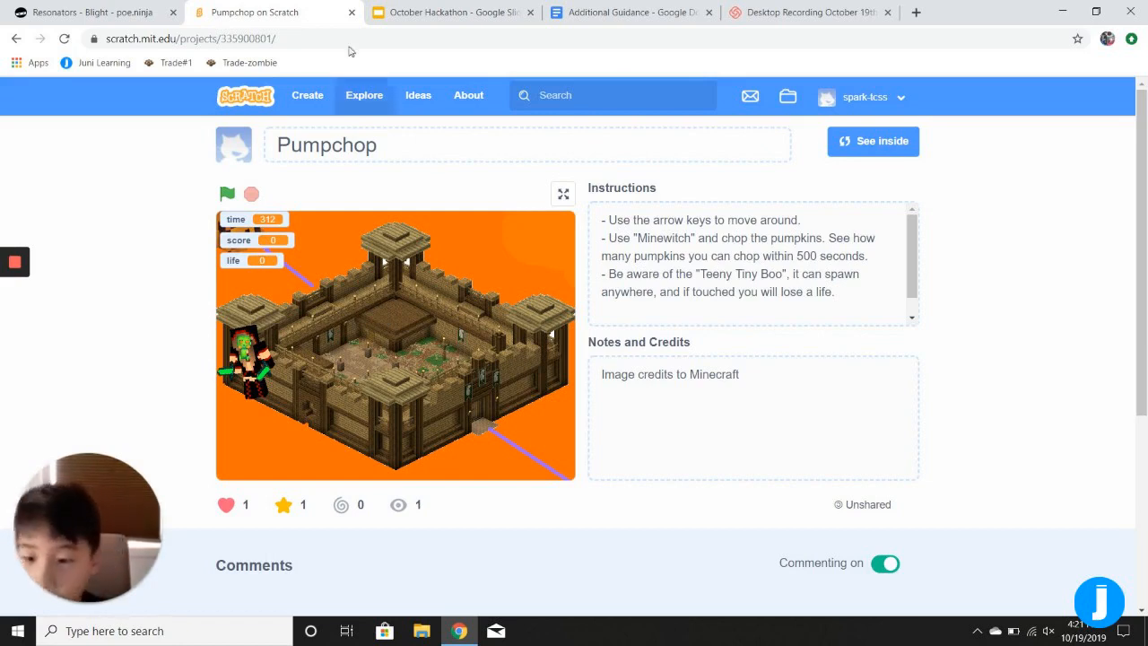
left_click(226, 194)
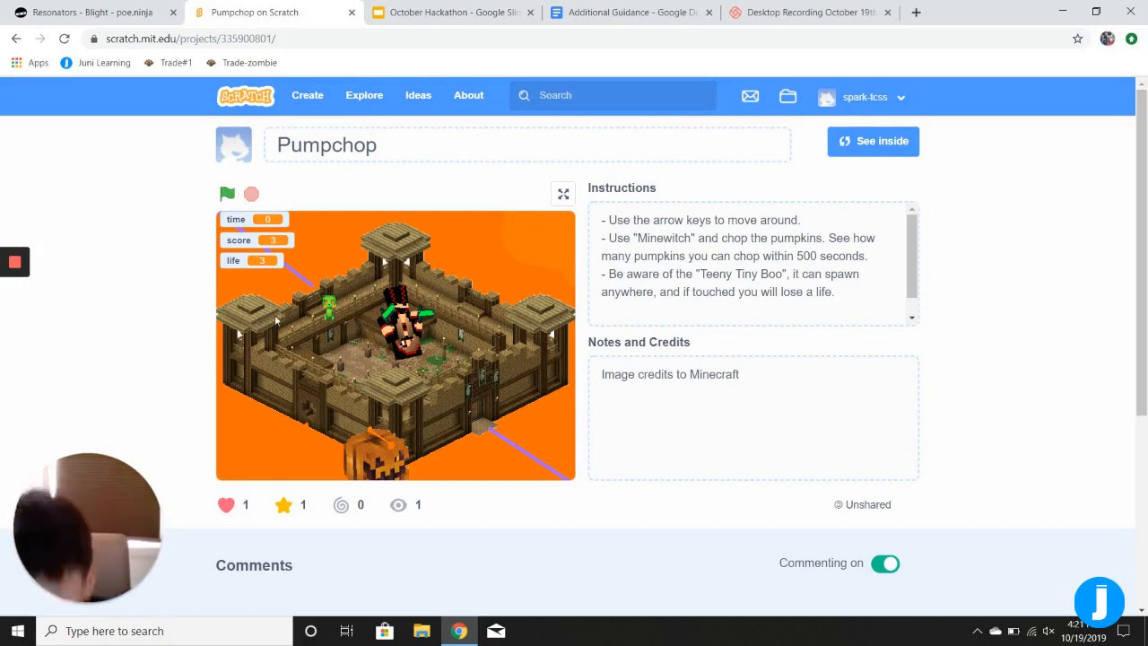
mouse_move(272, 232)
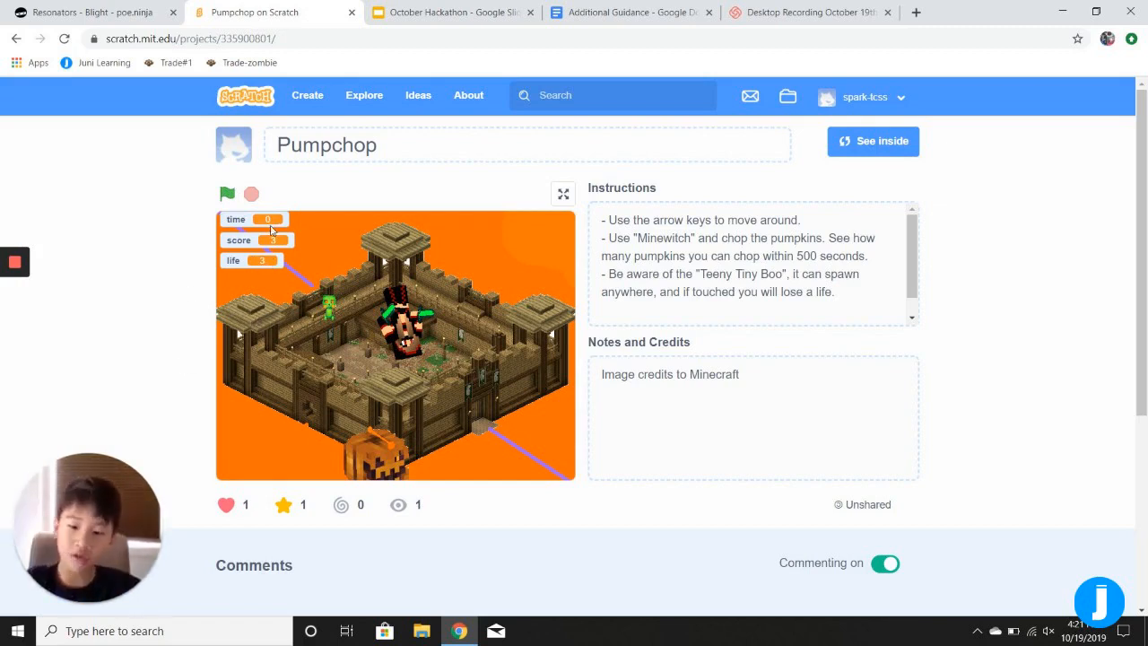
Restart Pumpchop with the green flag so a new round's timer counts down
left_click(226, 194)
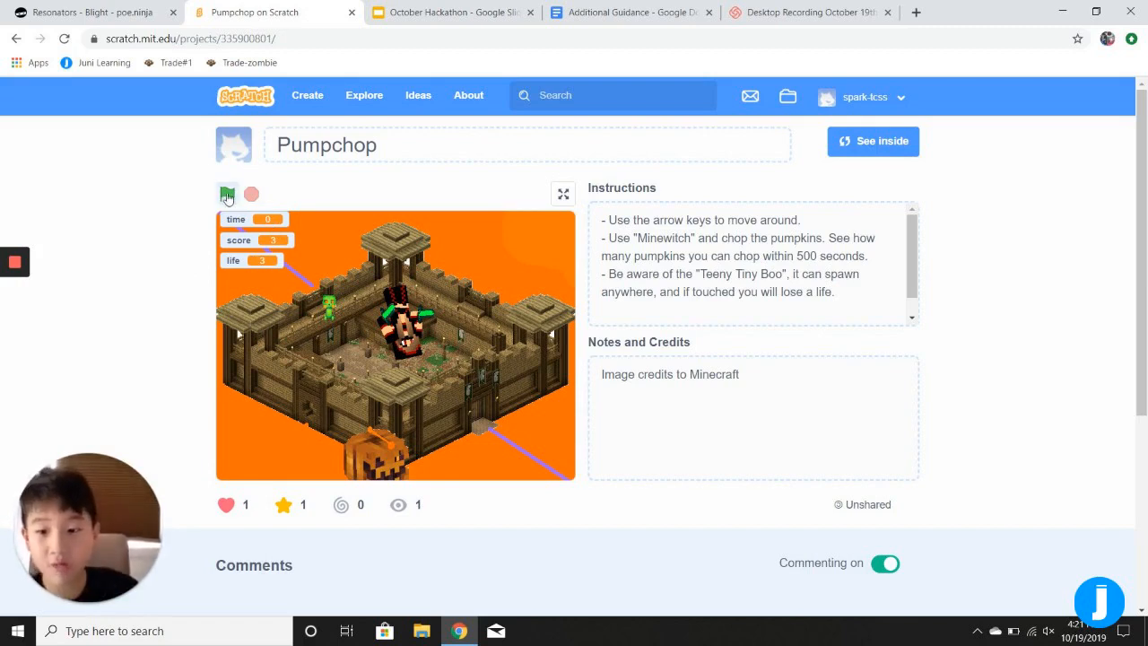
left_click(226, 193)
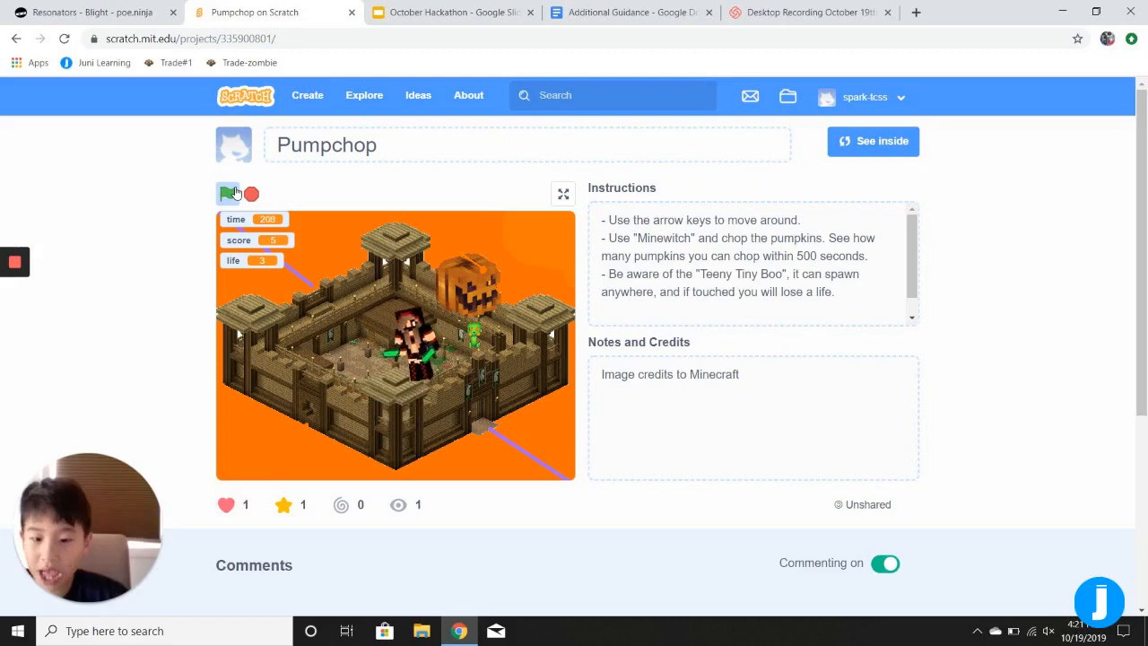
Glance down the project page, then start another round where the character greets the player
scroll("down", 3)
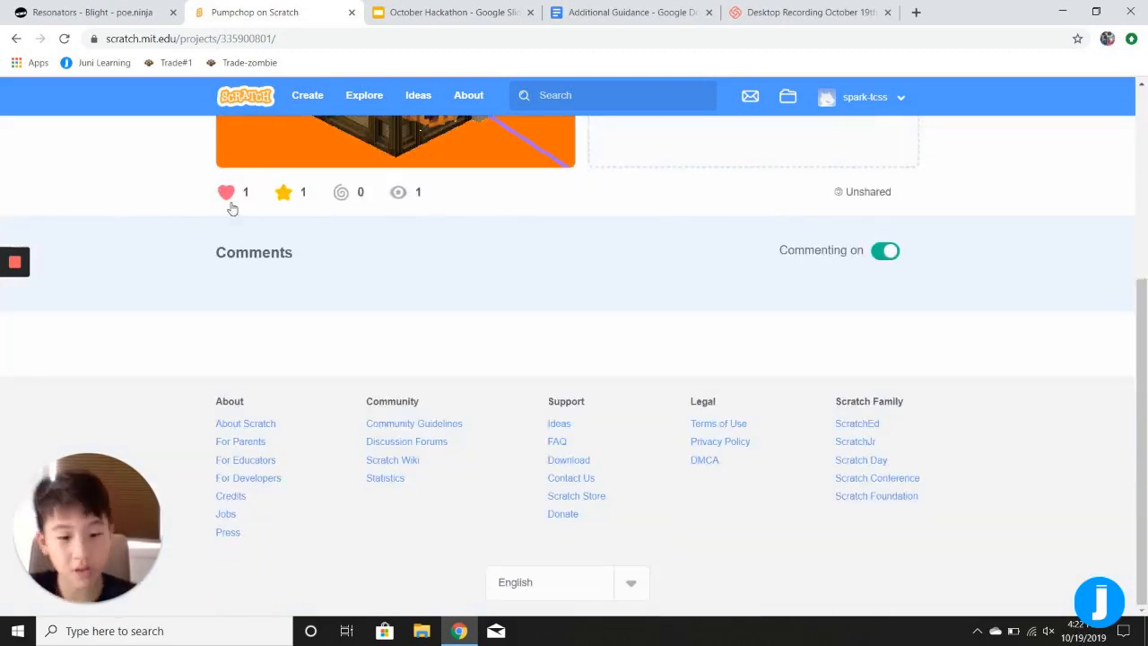
scroll("up", 3)
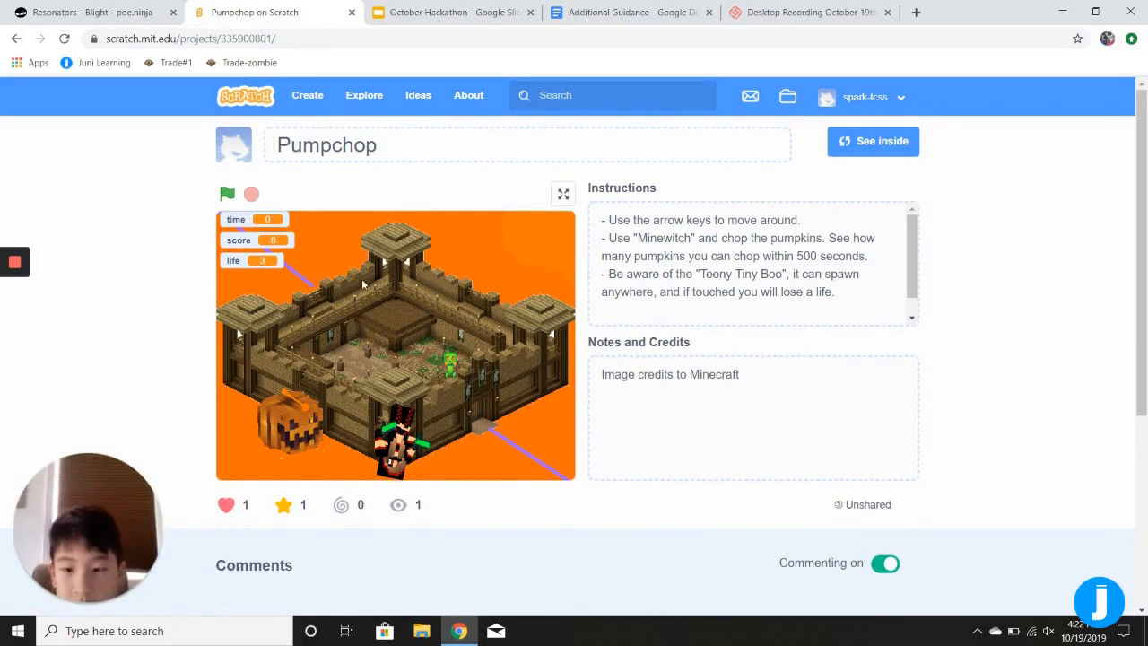
left_click(228, 194)
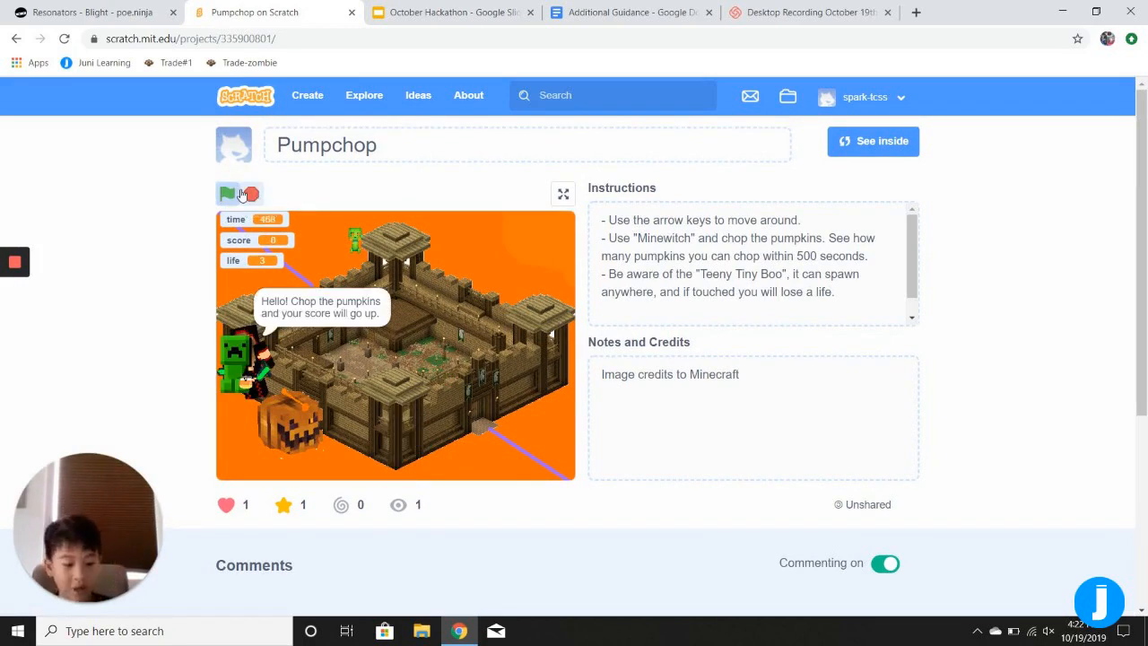